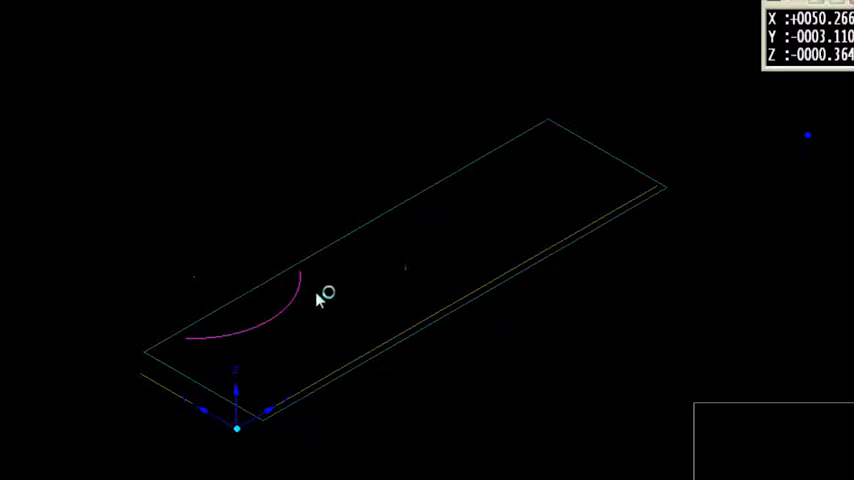
mouse_move(192, 334)
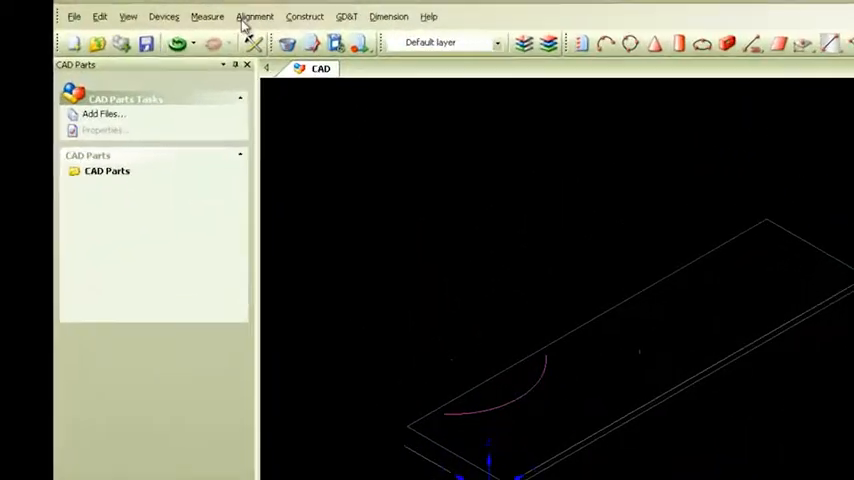
Start a new arc measurement projected onto the M_PLATE_TOP plane with zero offset.
click(207, 17)
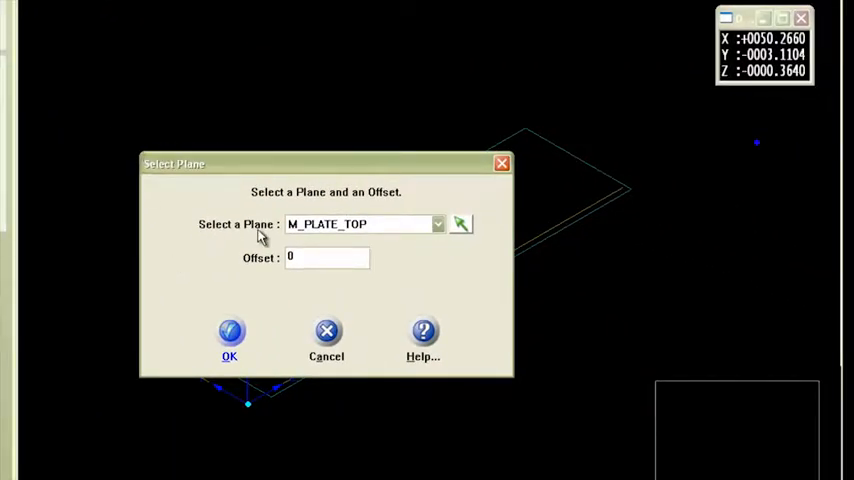
mouse_move(315, 236)
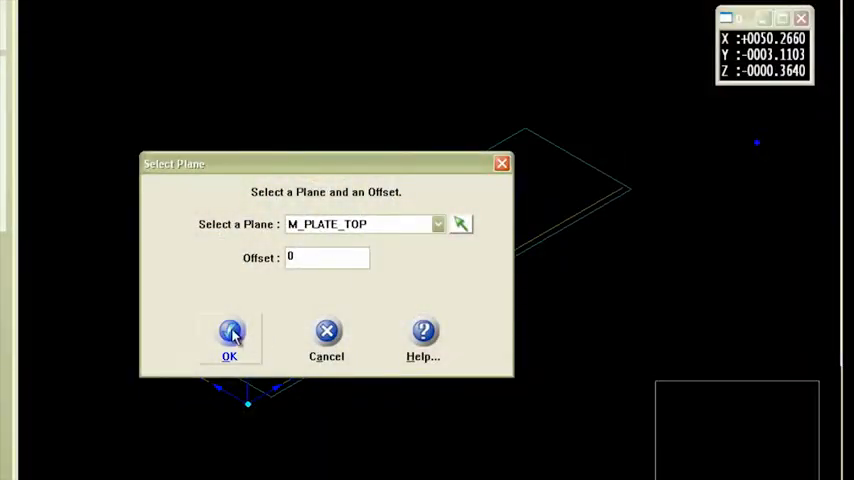
Confirm the plate-top projection and probe five points to get arc ARC001_I results.
click(230, 335)
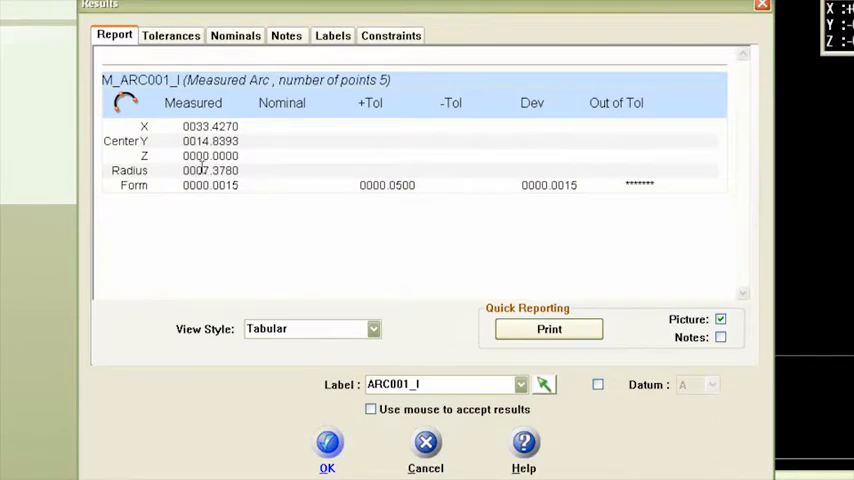
Relabel the arc SADDLE 2 and accept it, saving M_SADDLE_2 with 14.7561 diameter.
click(440, 384)
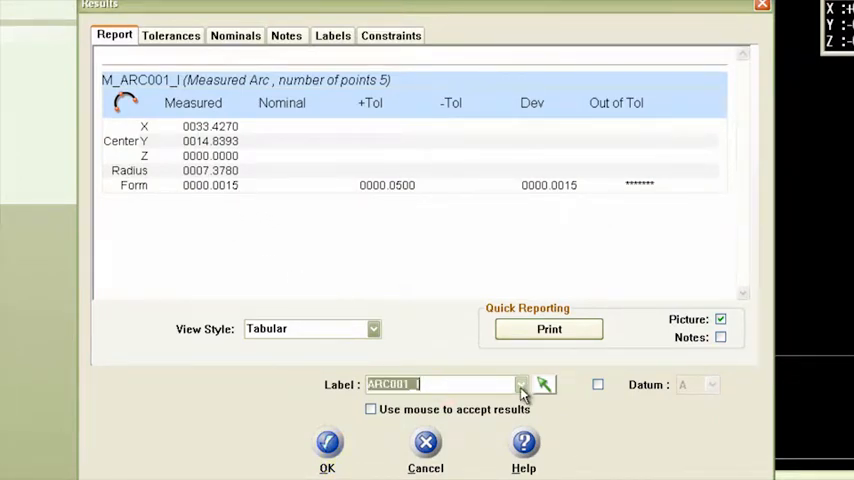
click(520, 384)
text(SADDLE 2)
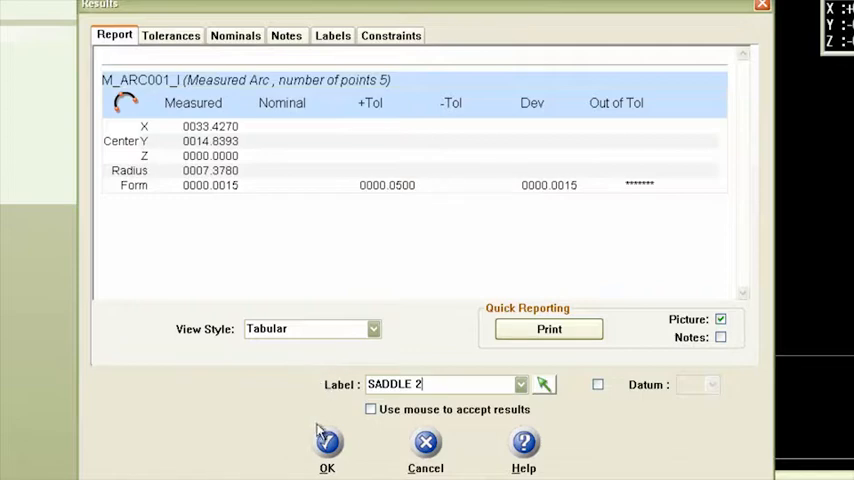
click(327, 450)
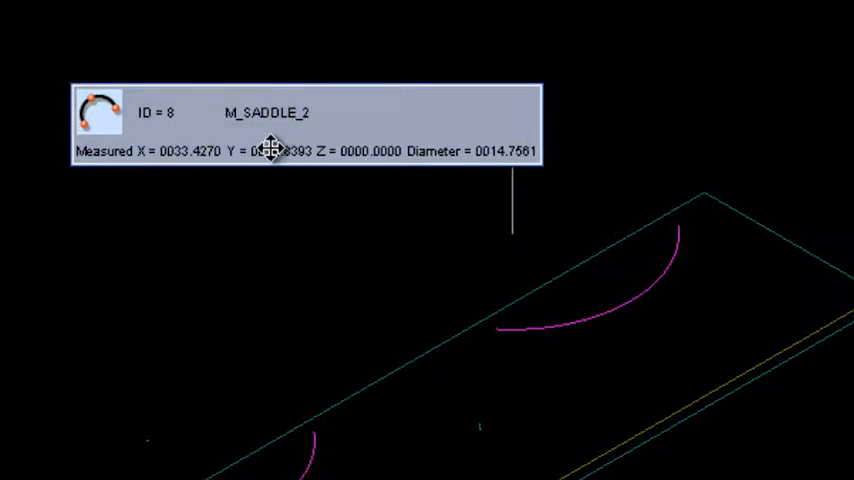
mouse_move(200, 195)
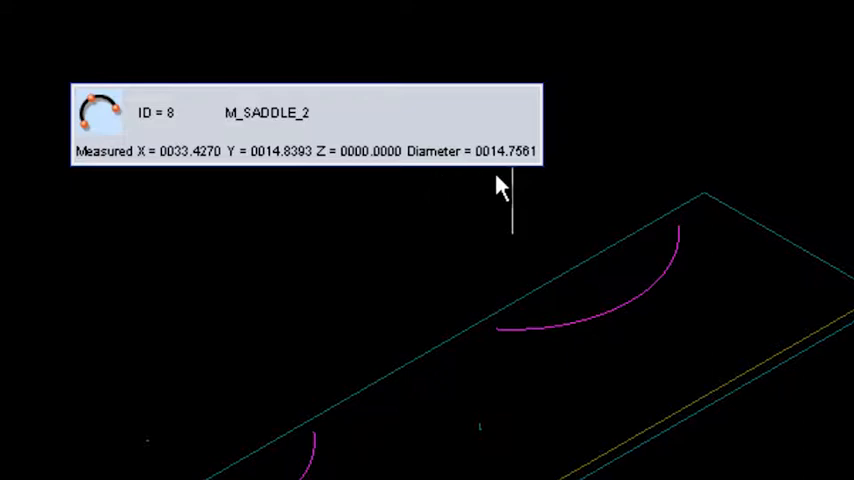
mouse_move(465, 180)
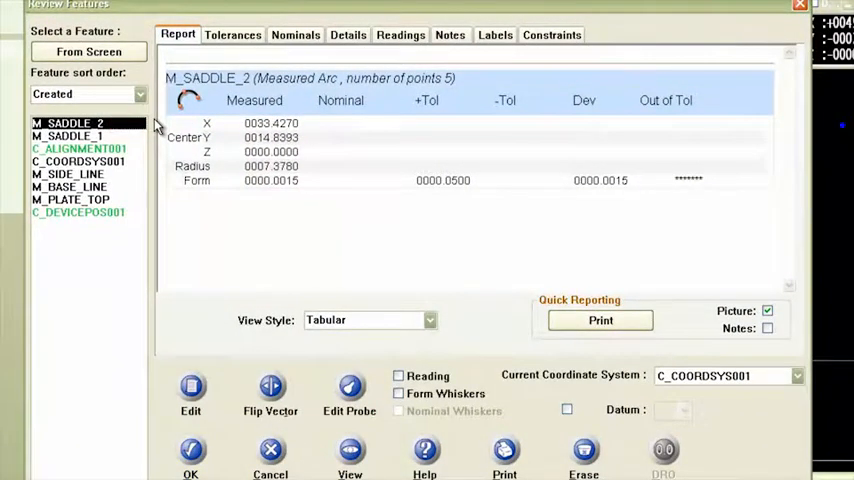
Construct nominal circle N_SADDLE_2 from an entered diameter of 14.75.
click(295, 34)
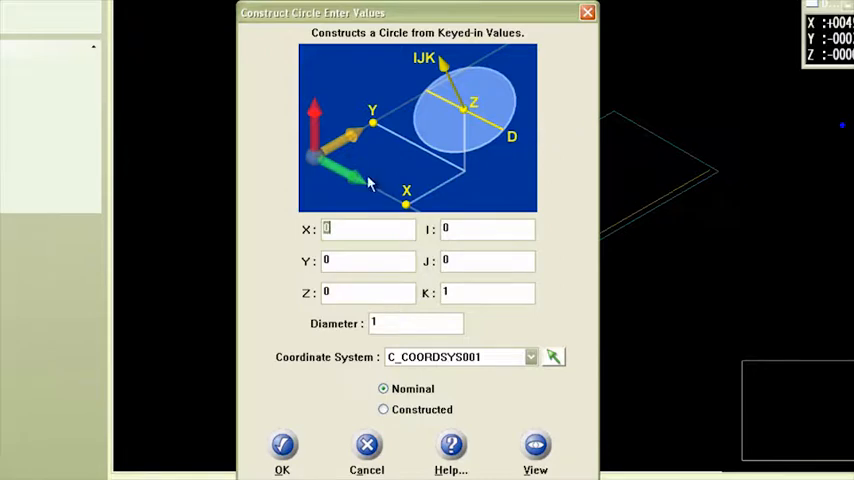
mouse_move(472, 238)
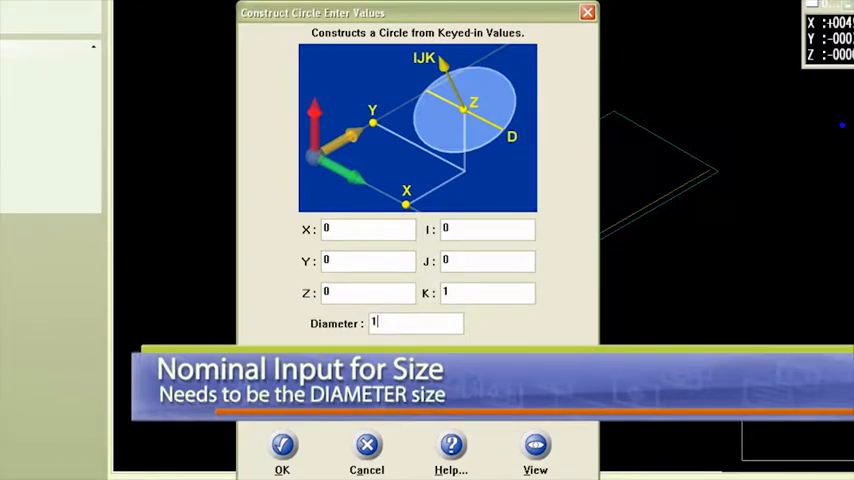
text(14.75)
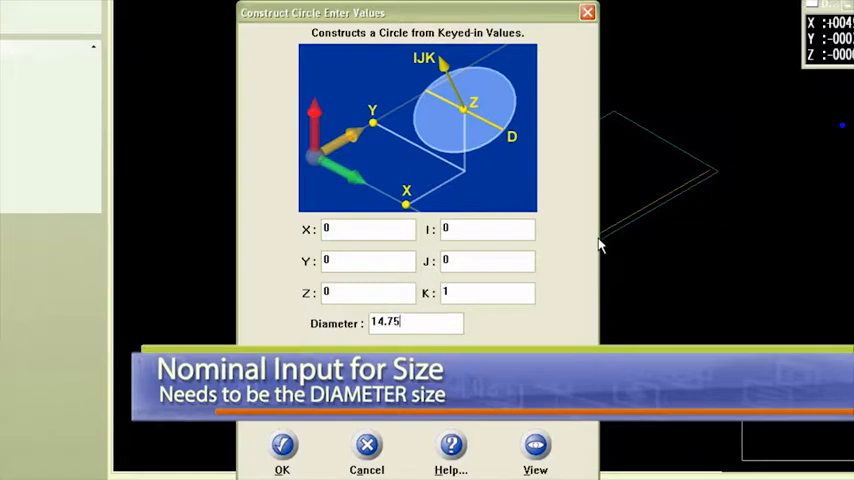
click(282, 445)
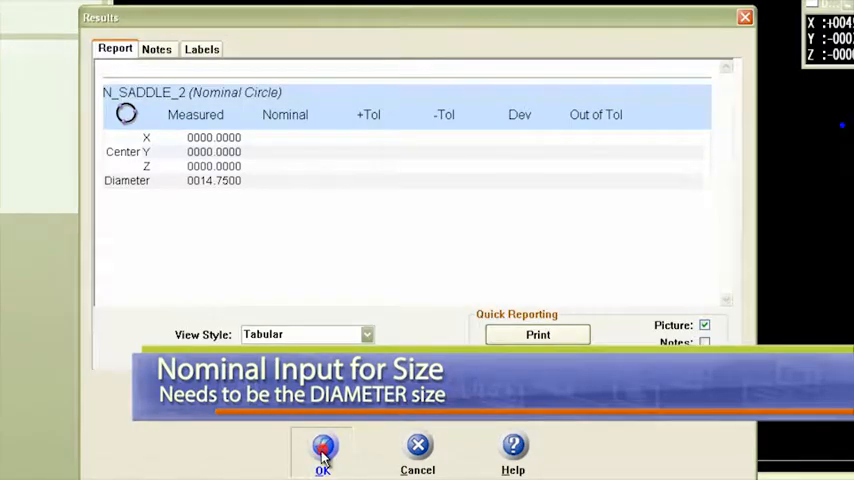
Accept N_SADDLE_2 as nominal, review the radius report and Diameter-only tolerance settings.
click(322, 450)
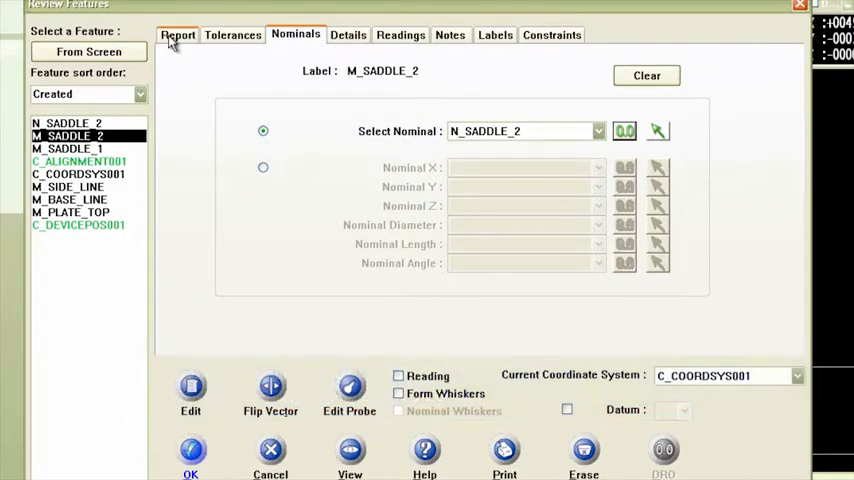
click(178, 34)
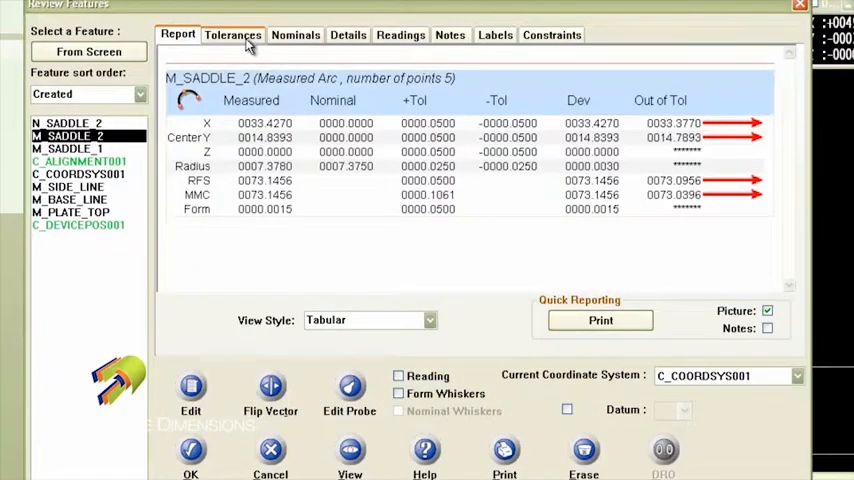
click(233, 34)
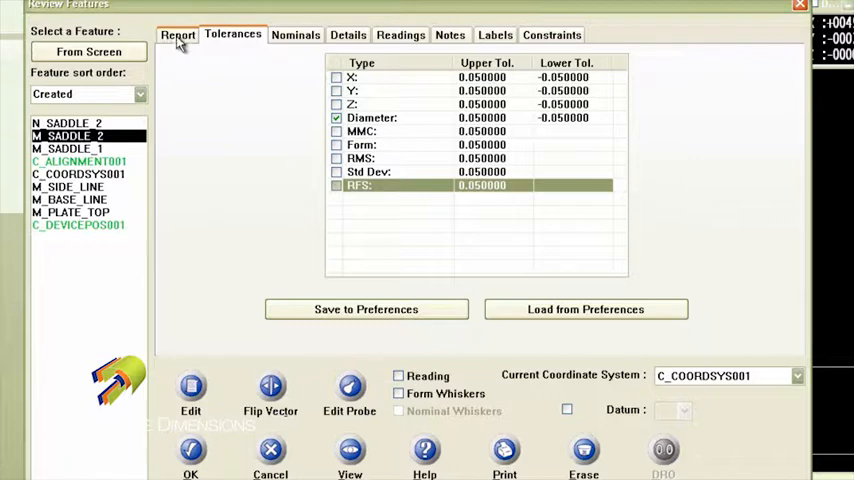
click(178, 34)
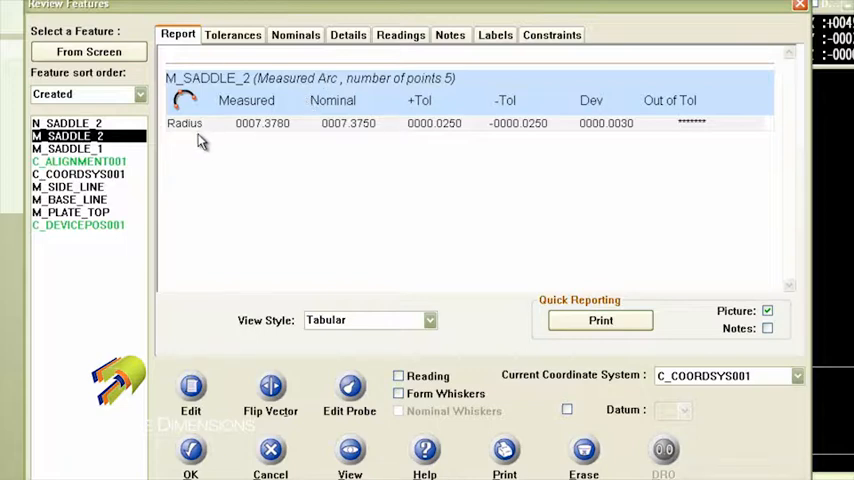
mouse_move(360, 143)
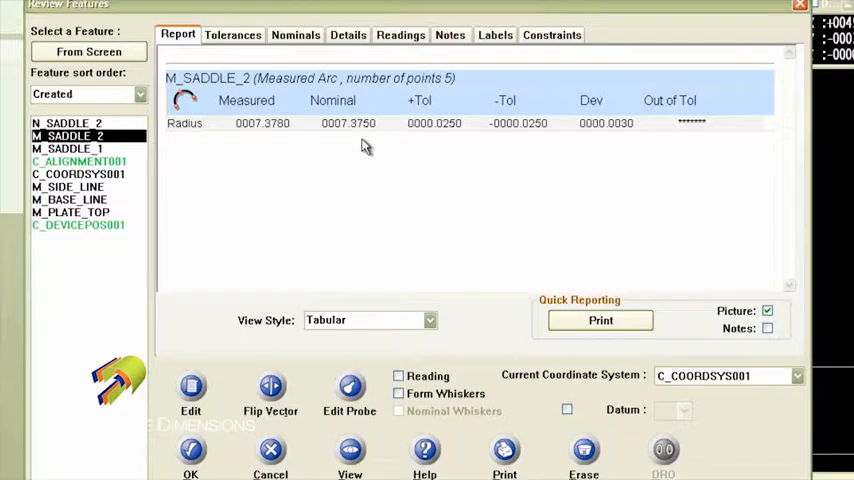
click(232, 34)
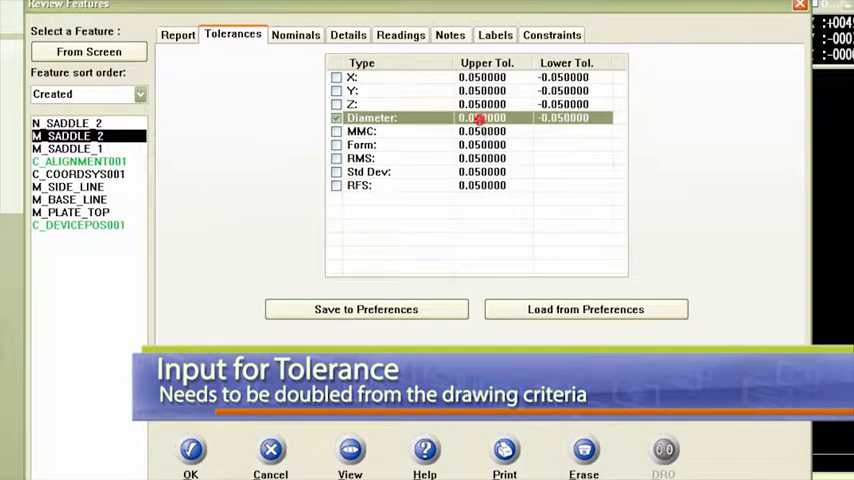
Set M_SADDLE_2's diameter tolerance to ±0.02 and verify the ±0.0100 radius report.
click(483, 117)
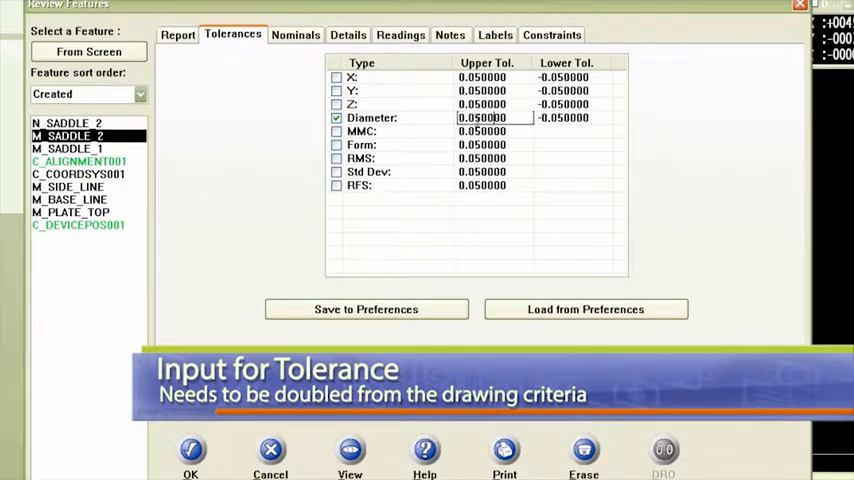
click(497, 117)
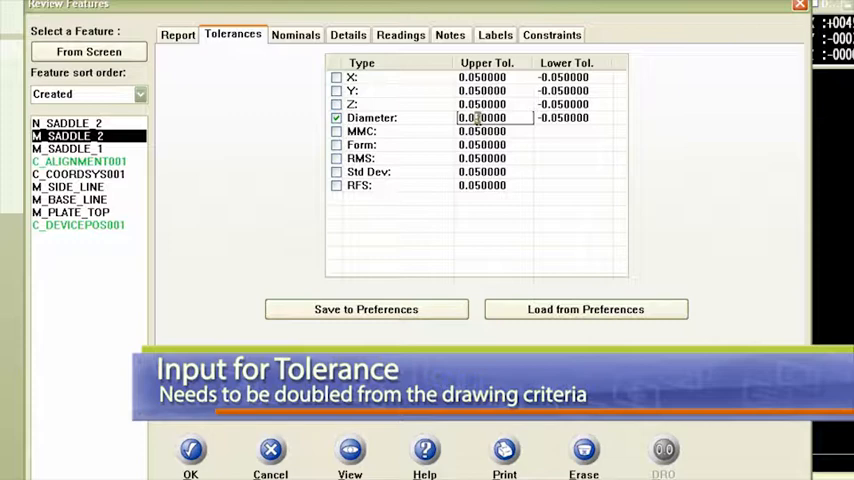
text(0.020000)
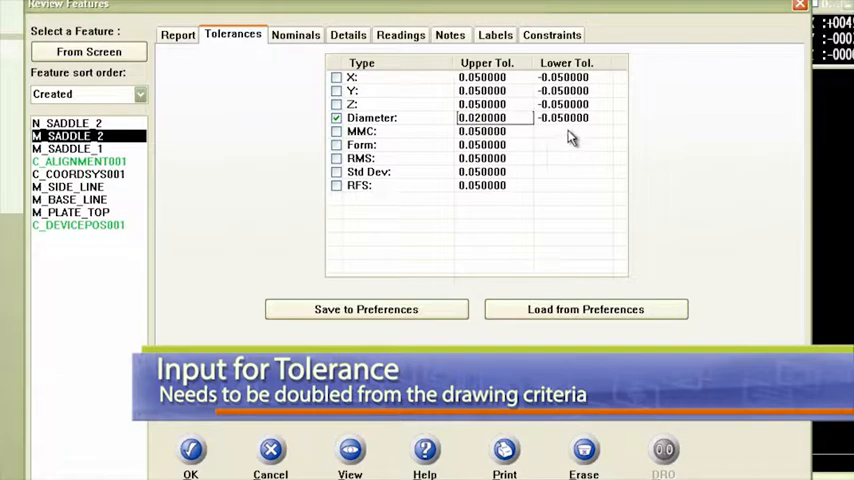
click(567, 117)
text(-0.020000)
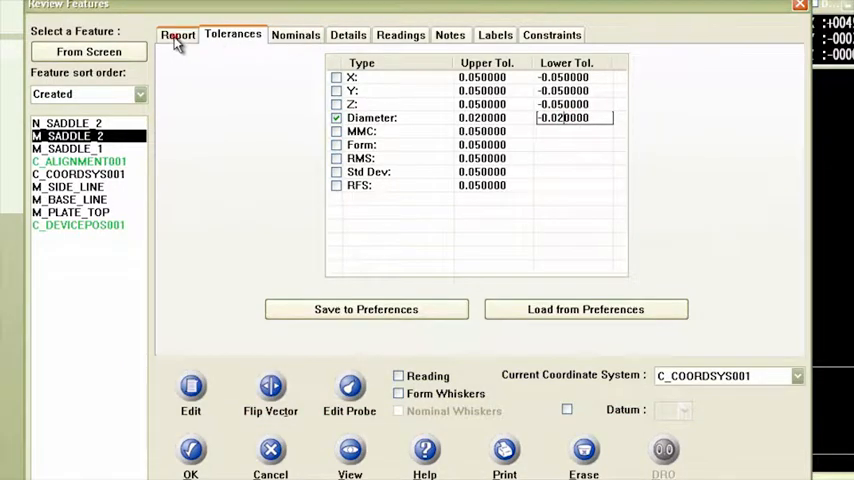
click(178, 34)
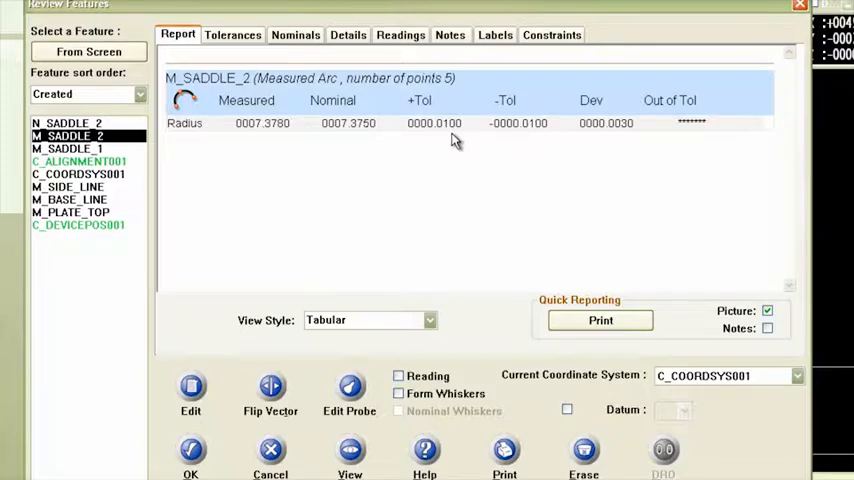
mouse_move(446, 147)
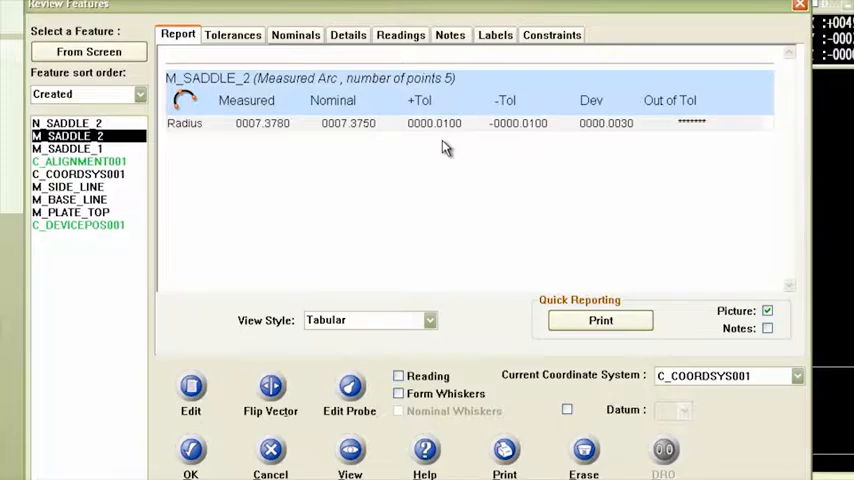